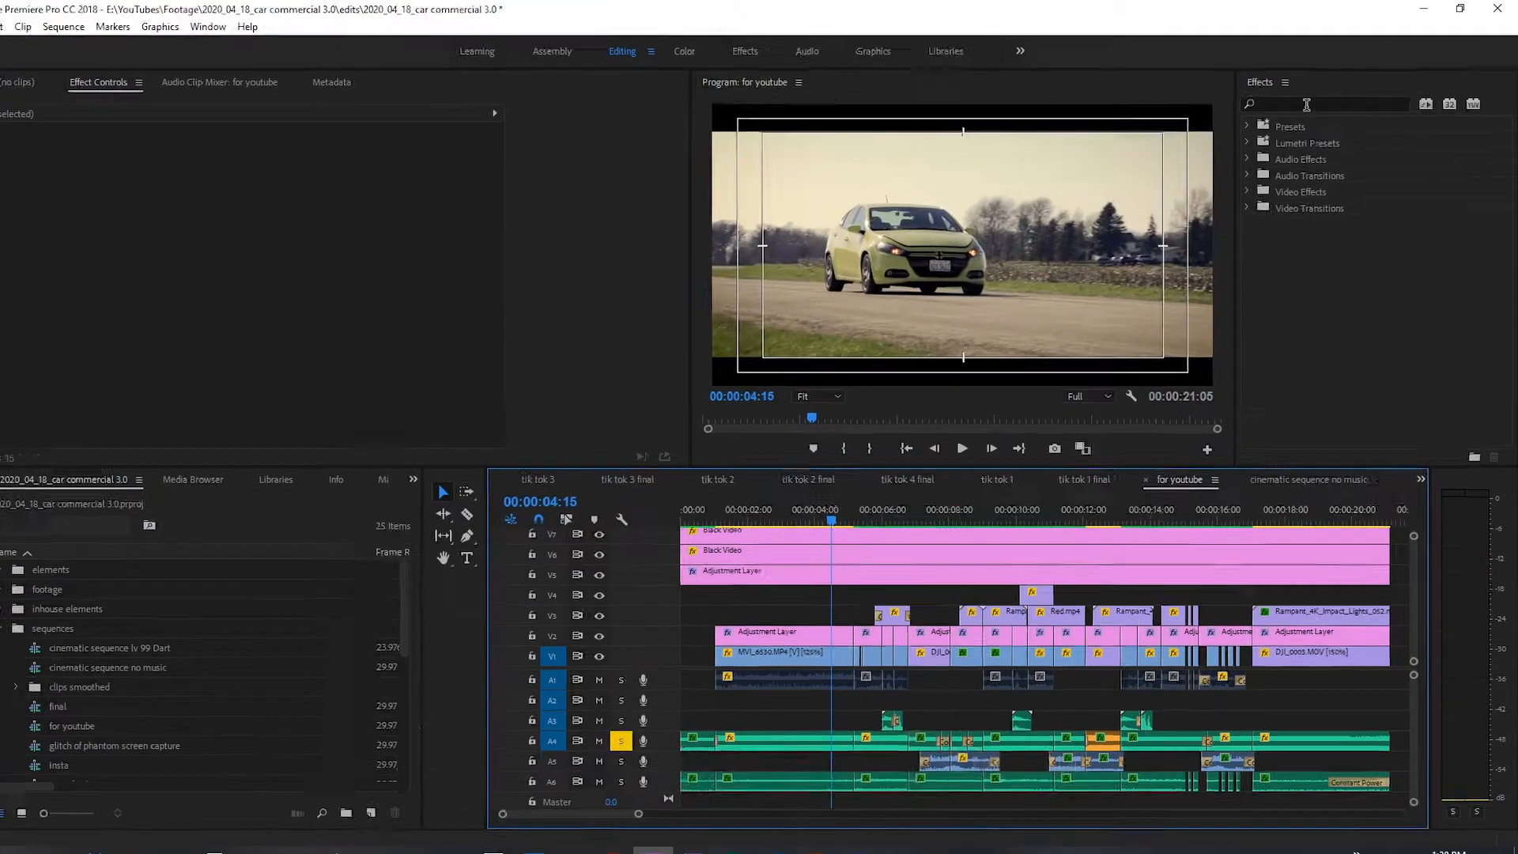
text(parame)
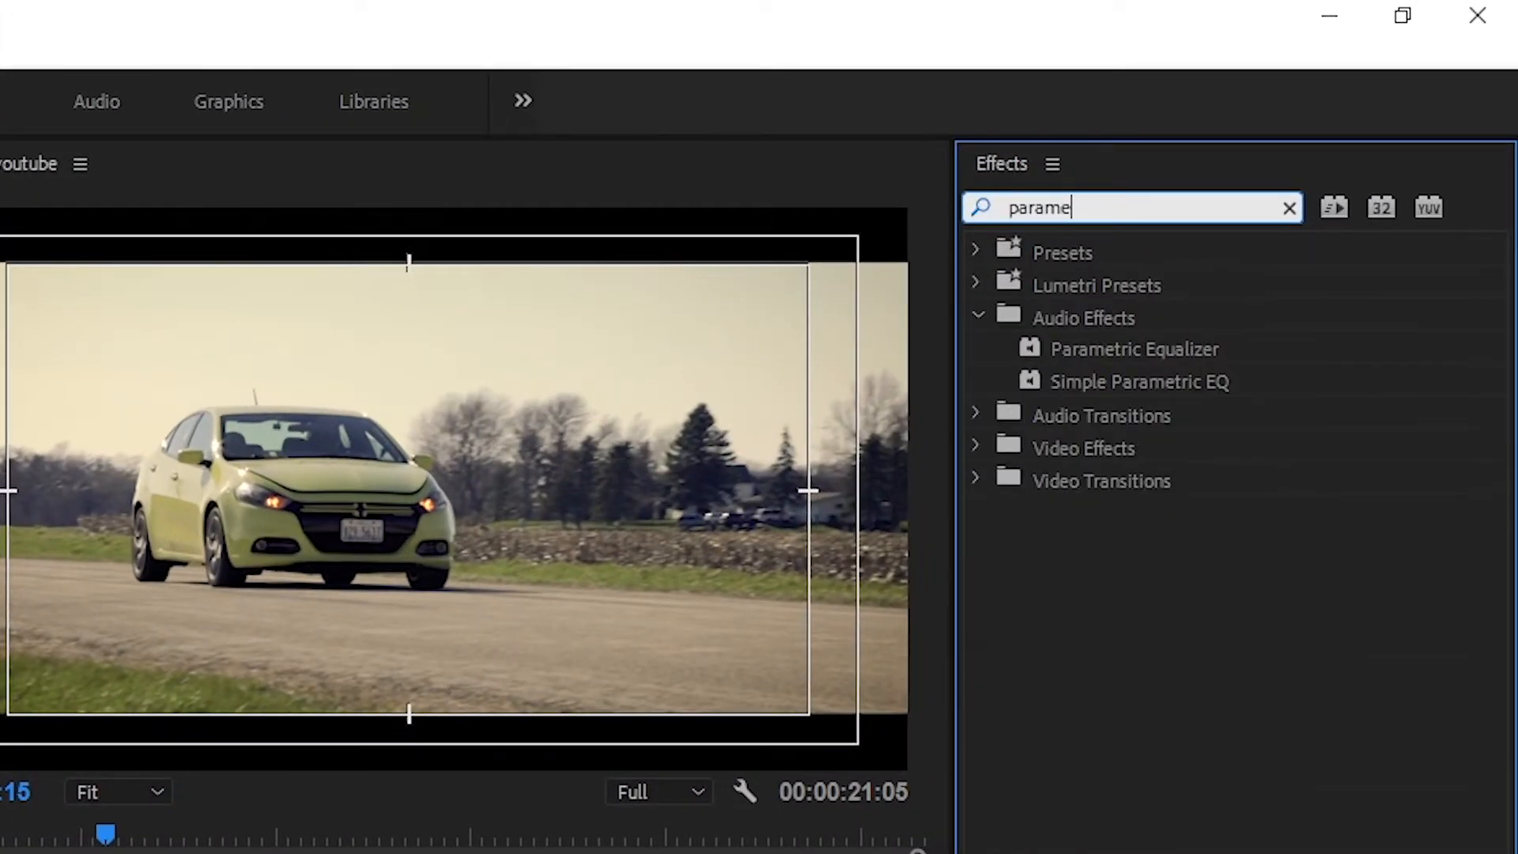
text(tri)
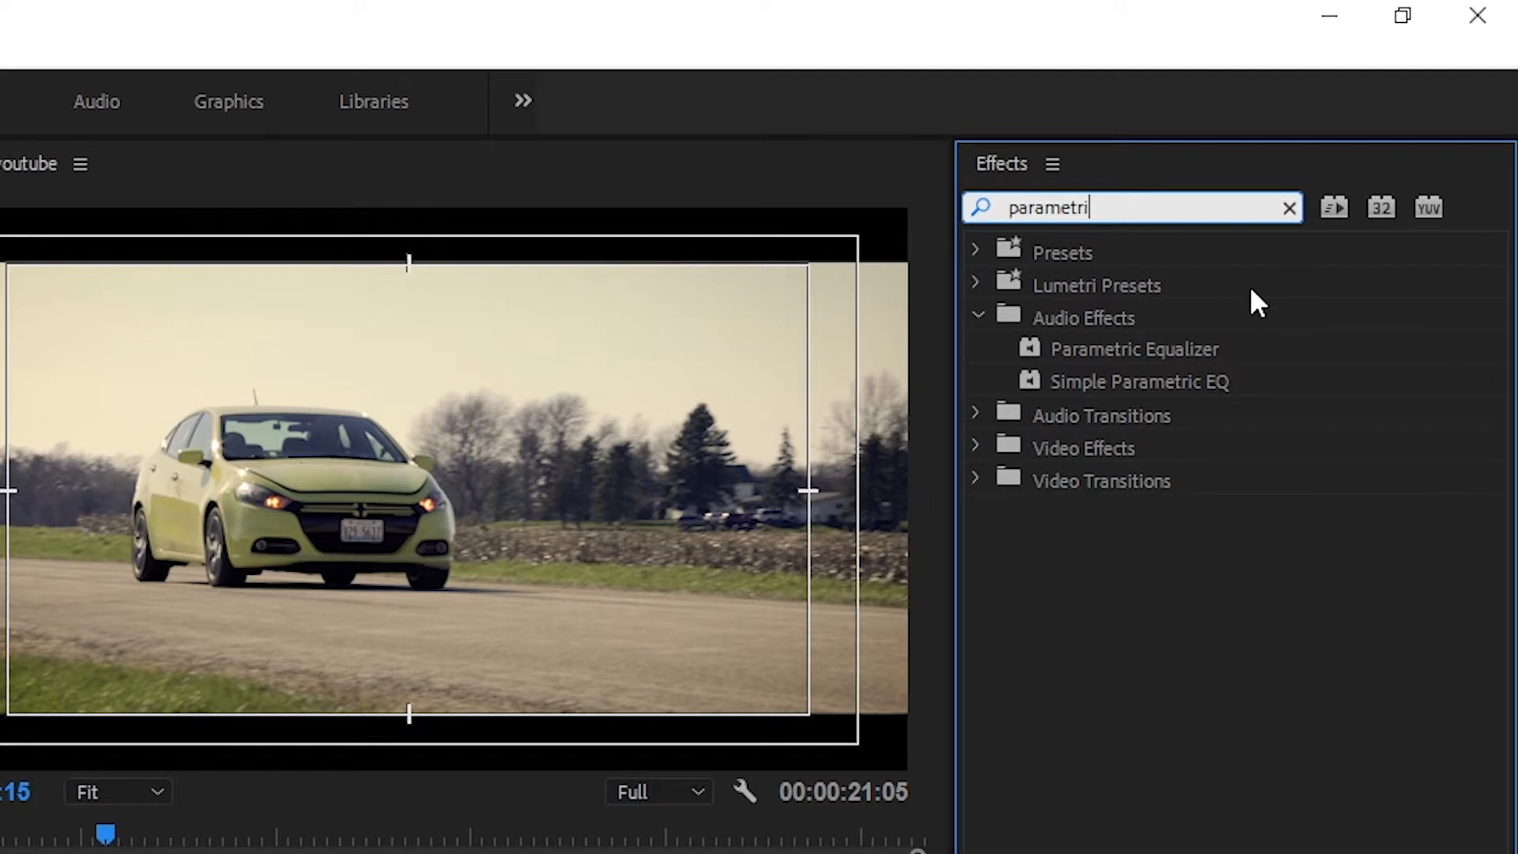